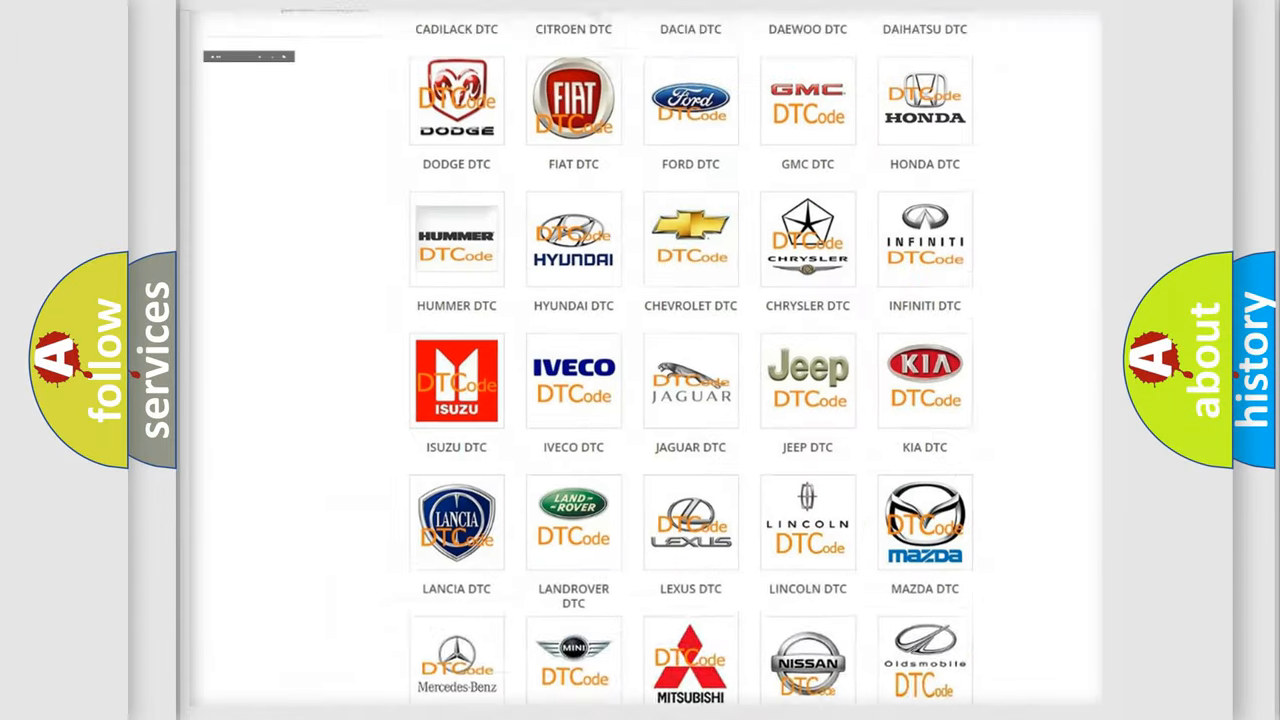
Step: Open the Jeep DTC list from the logo and browse its trouble codes to C15B1:76
scroll(up, 3)
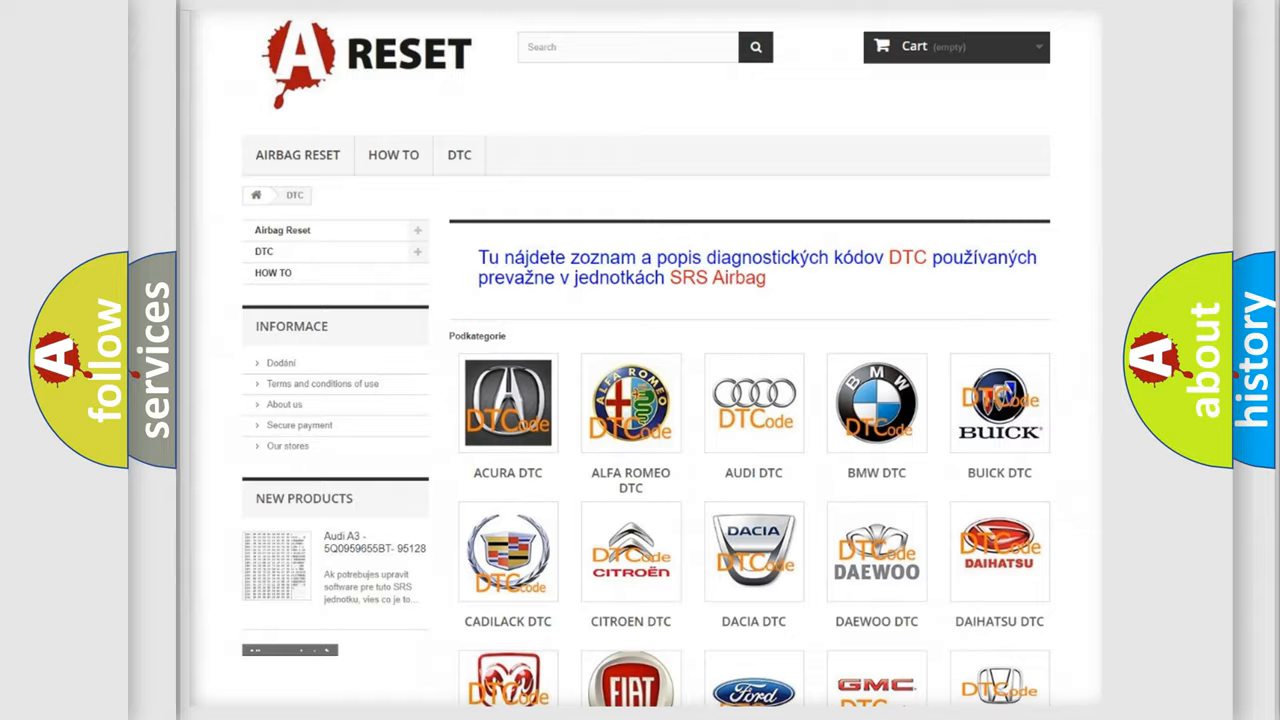
scroll(down, 3)
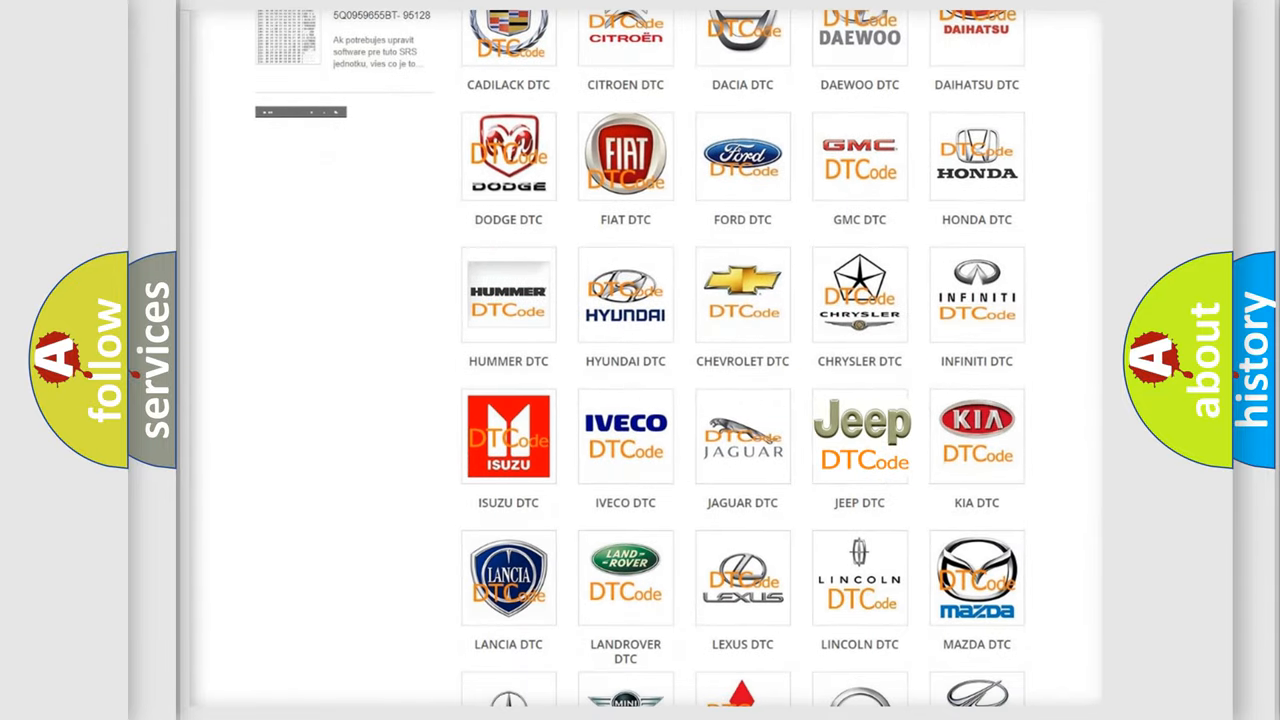
click(860, 436)
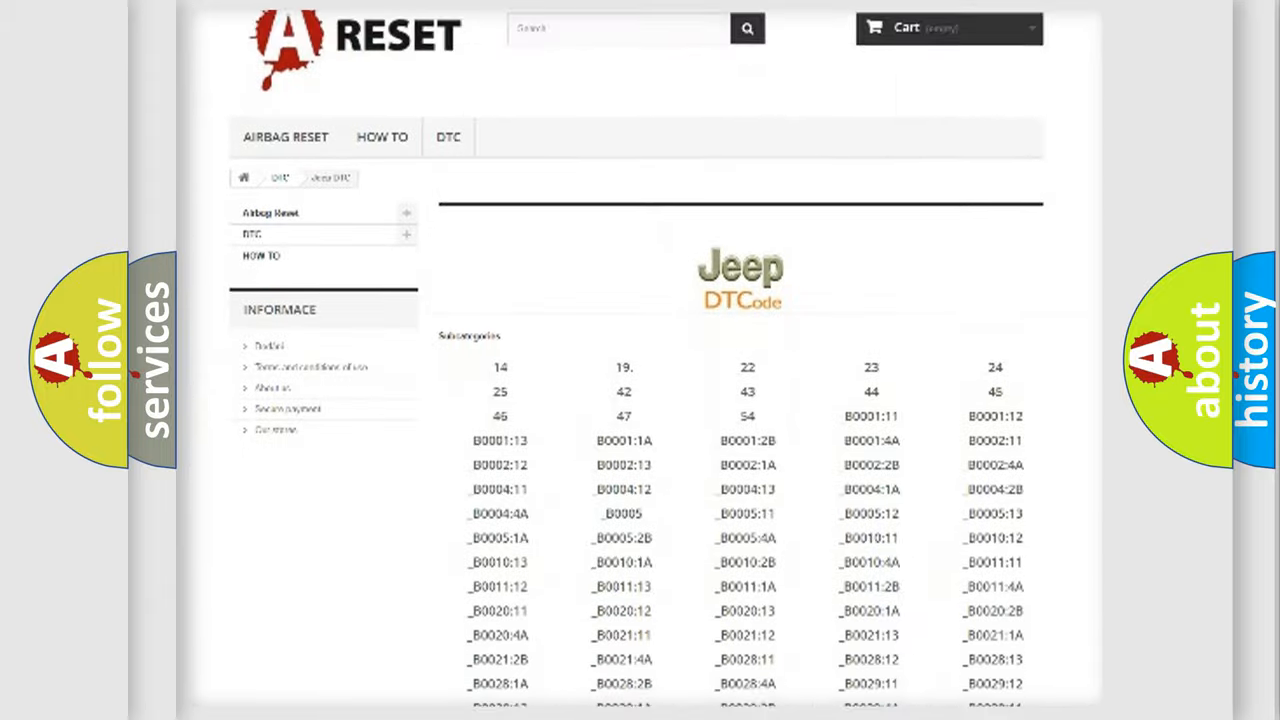
scroll(down, 3)
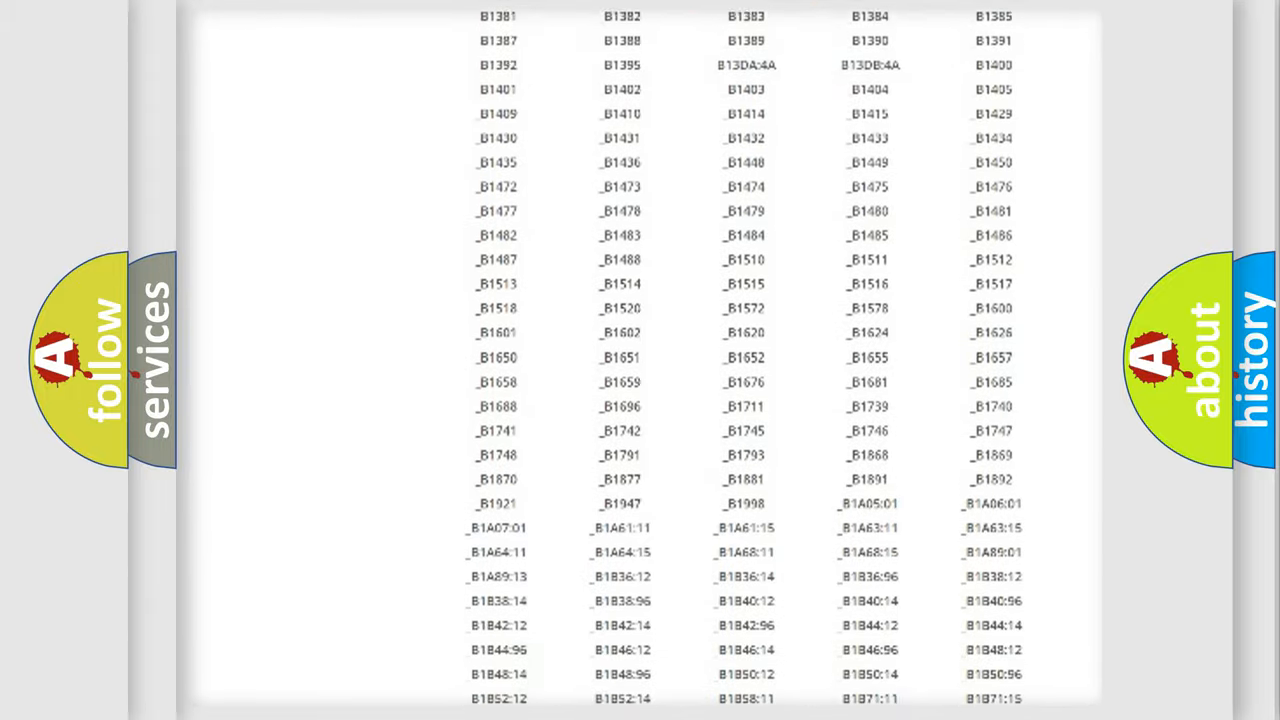
scroll(up, 3)
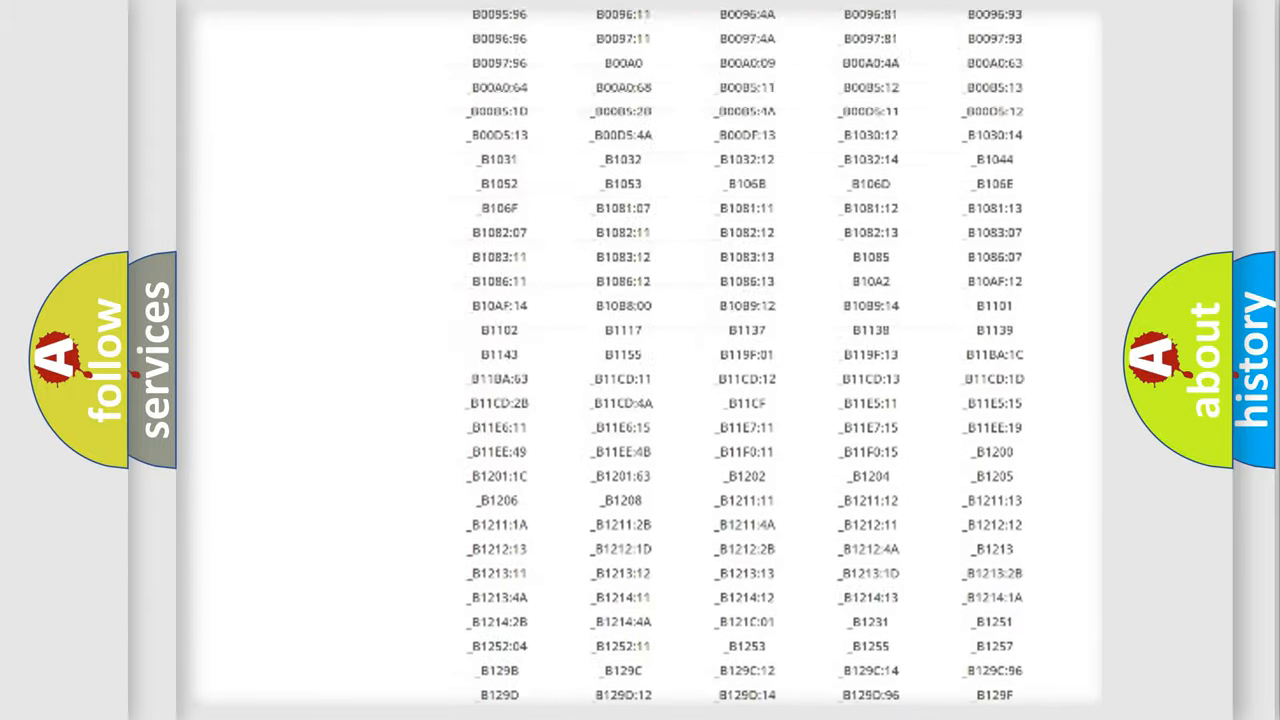
scroll(up, 3)
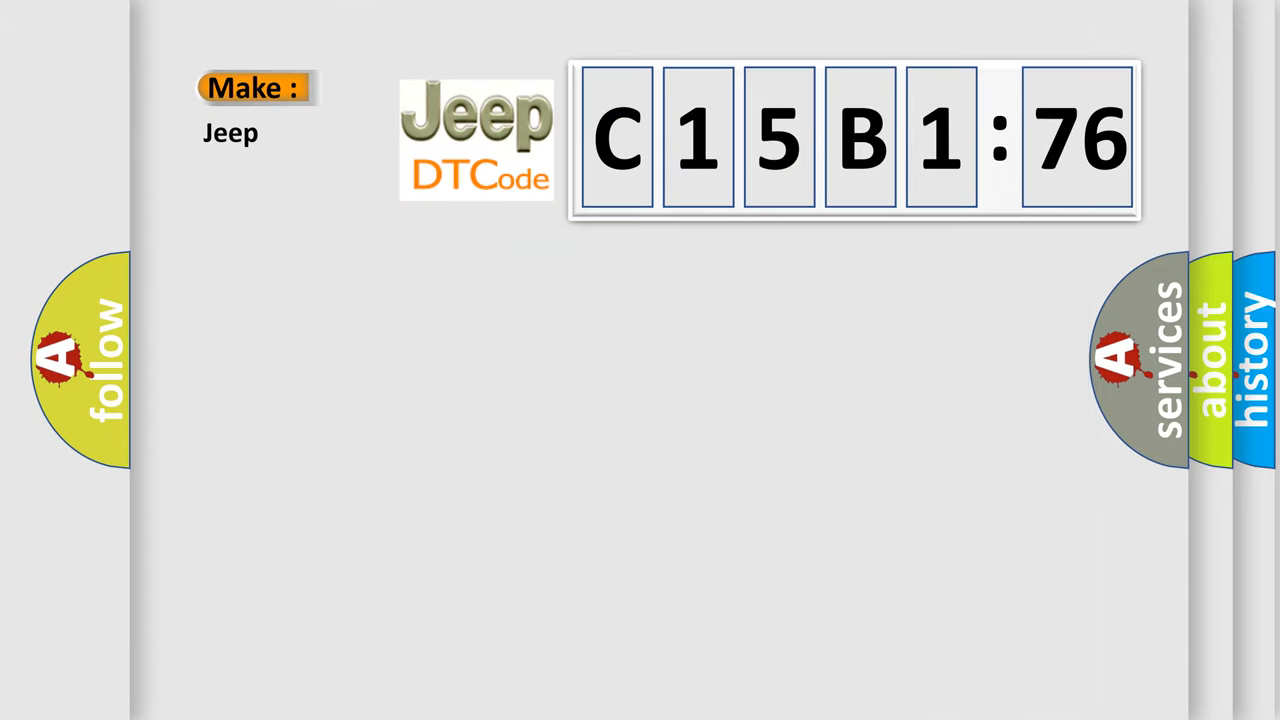
Step: Show the explainer card with Make: Jeep and Code: C15B176 beside the logo
click(852, 138)
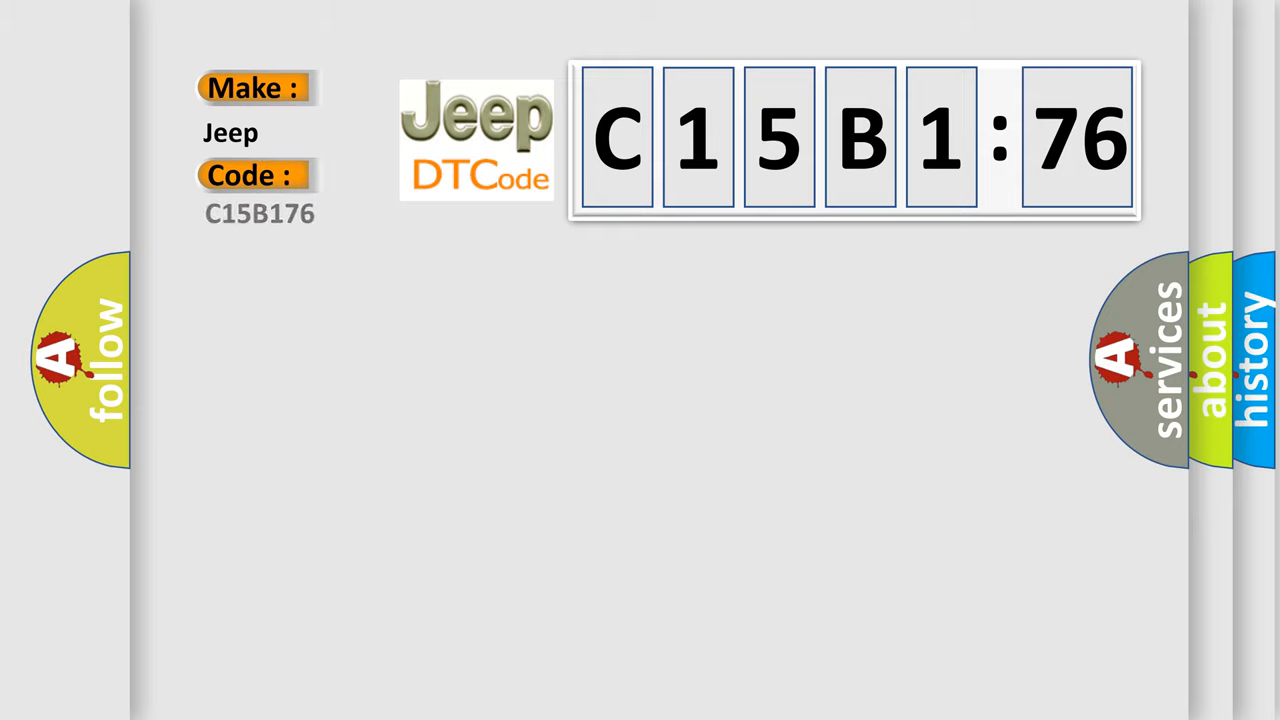